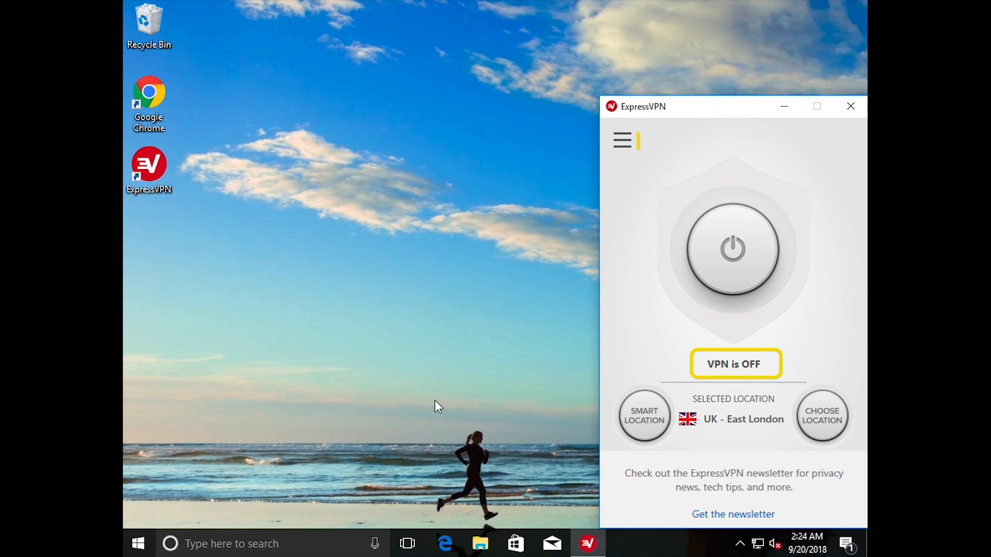
# Open ExpressVPN's Options window from the main menu
pyautogui.click(622, 140)
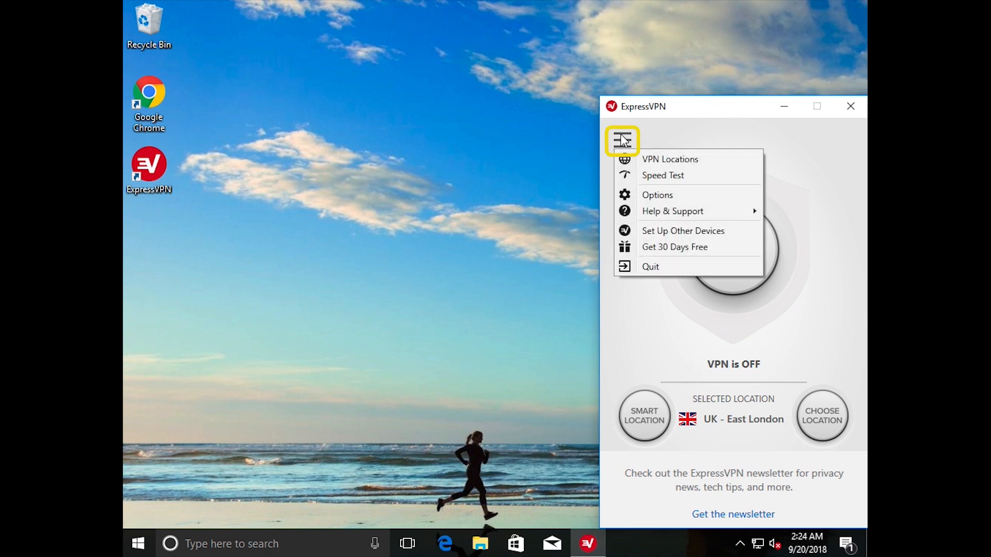
pyautogui.moveTo(657, 195)
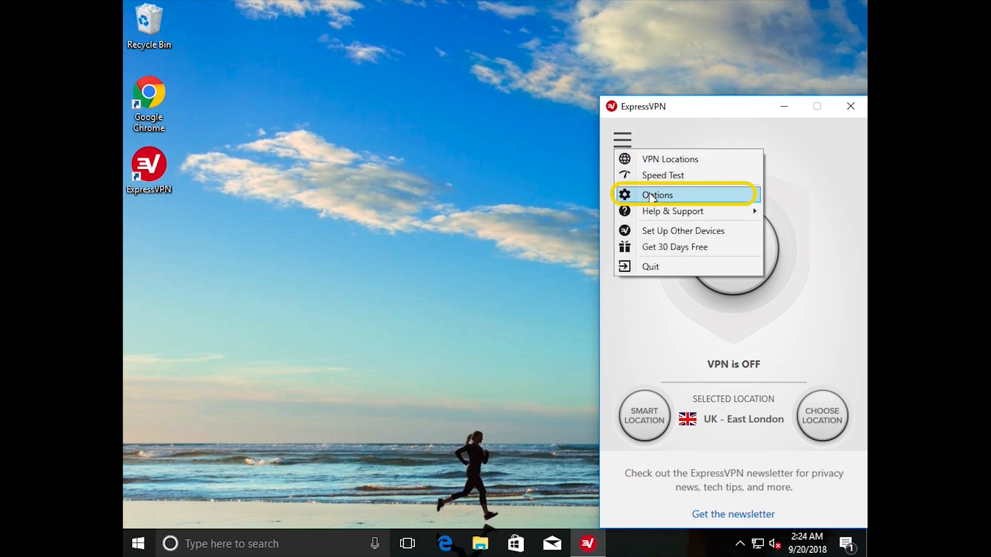
pyautogui.click(656, 195)
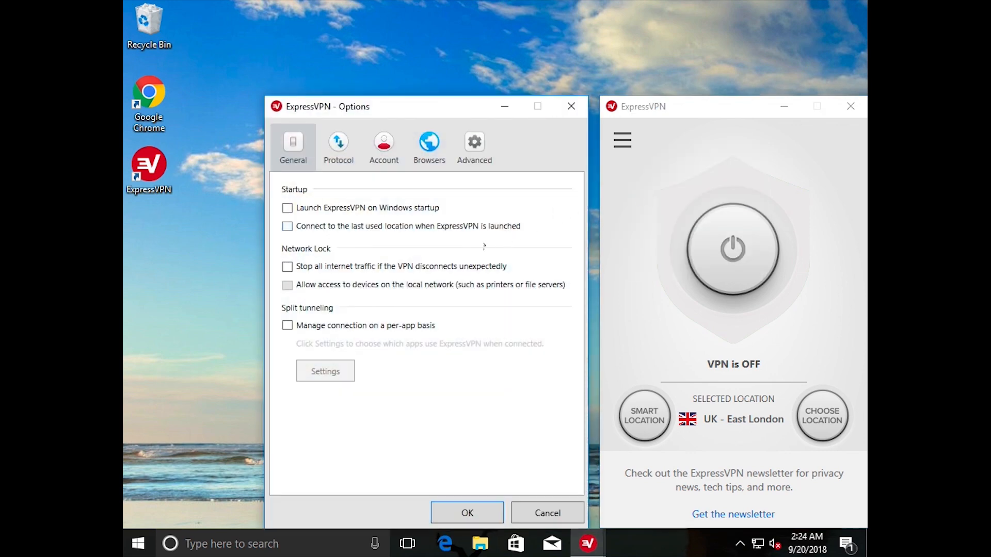
# Enable 'Stop all internet traffic if the VPN disconnects unexpectedly' and 'Allow access to devices on the local network'
pyautogui.click(287, 266)
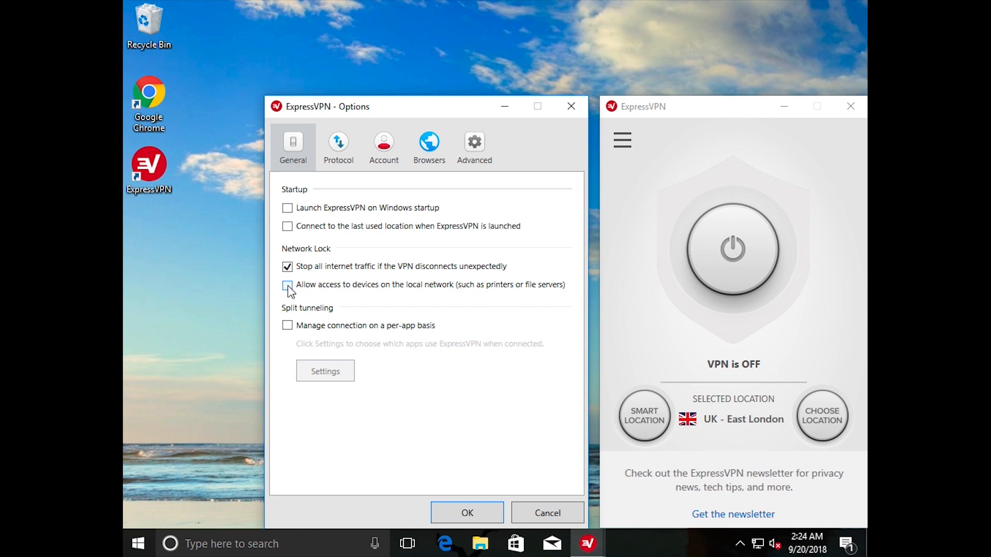
pyautogui.click(286, 285)
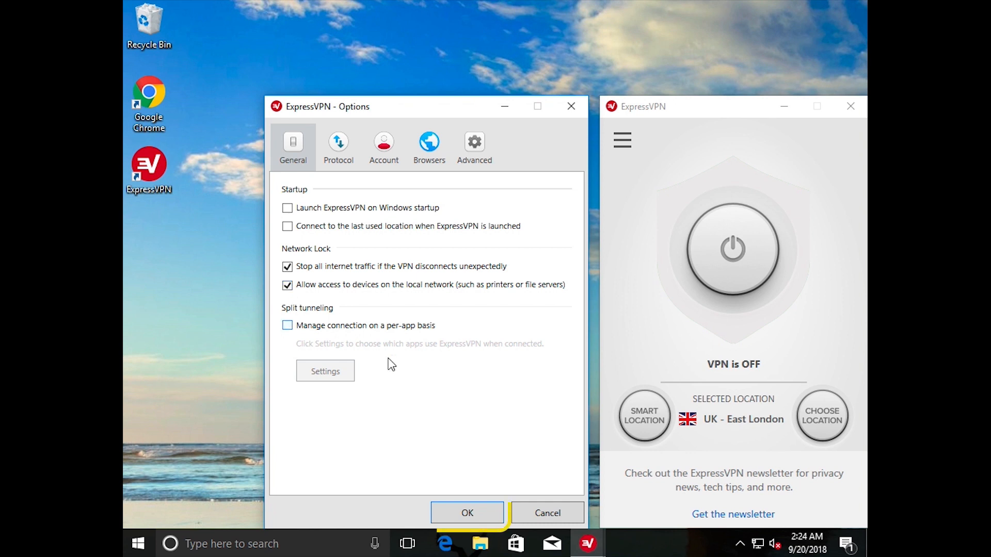